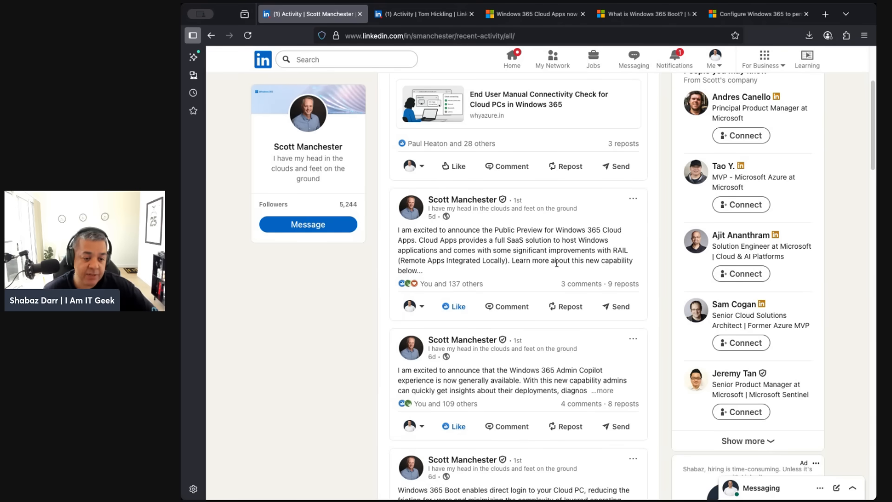
# Step: Highlight the Cloud Apps post's 'Learn more' line, then go to the Cloud Apps private preview article
pyautogui.moveTo(466, 260); pyautogui.dragTo(551, 260)
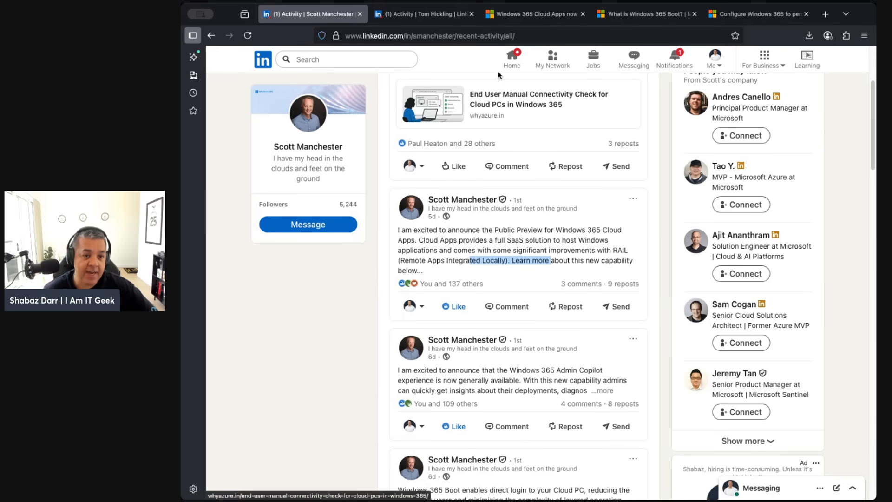
pyautogui.click(533, 13)
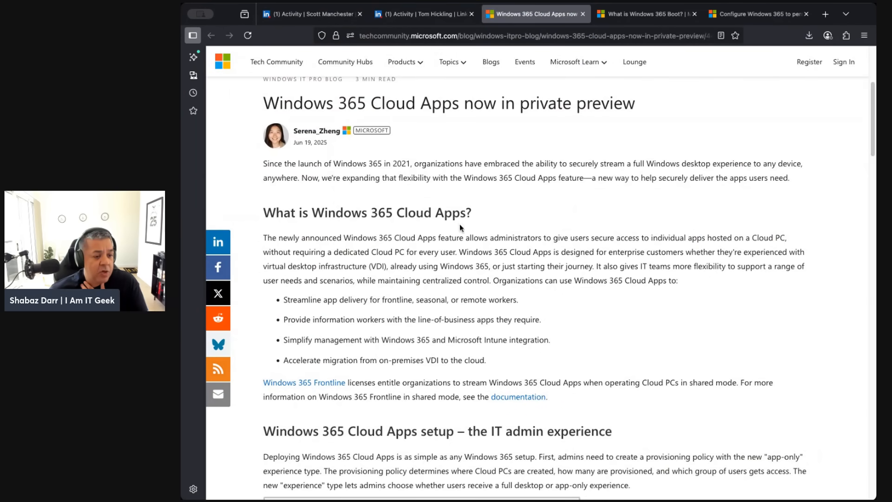
pyautogui.scroll(-3)
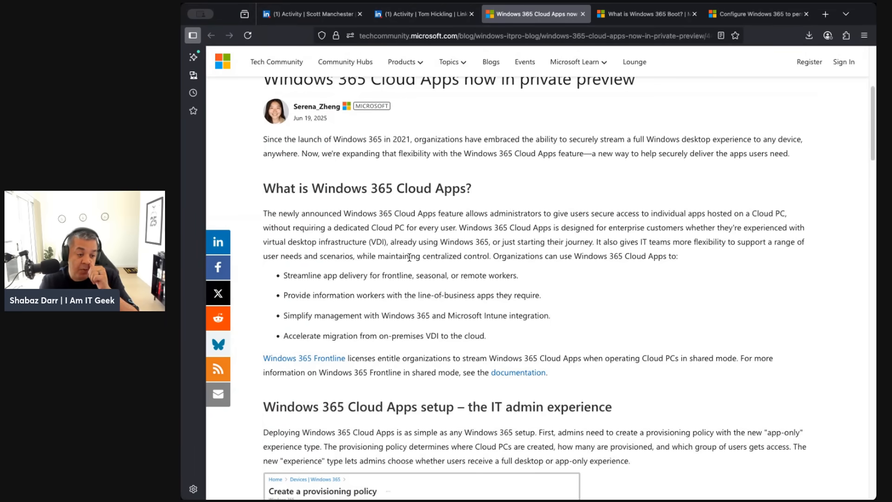
pyautogui.moveTo(405, 251)
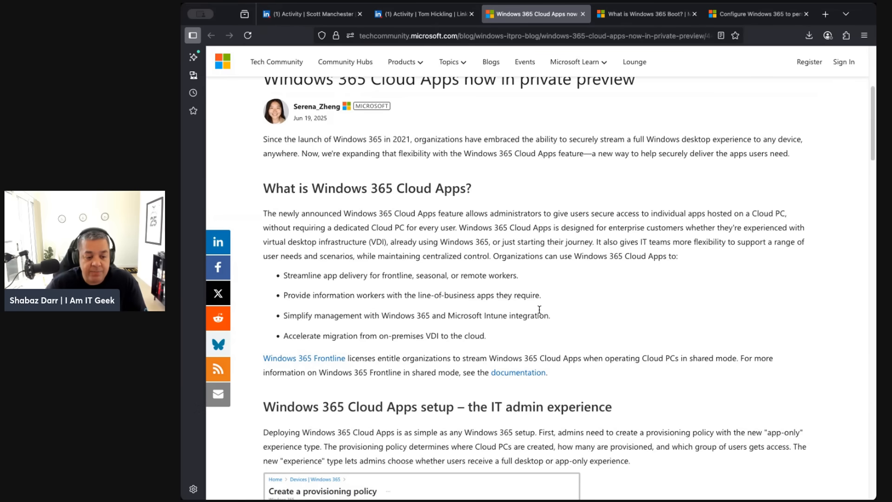
pyautogui.moveTo(626, 329)
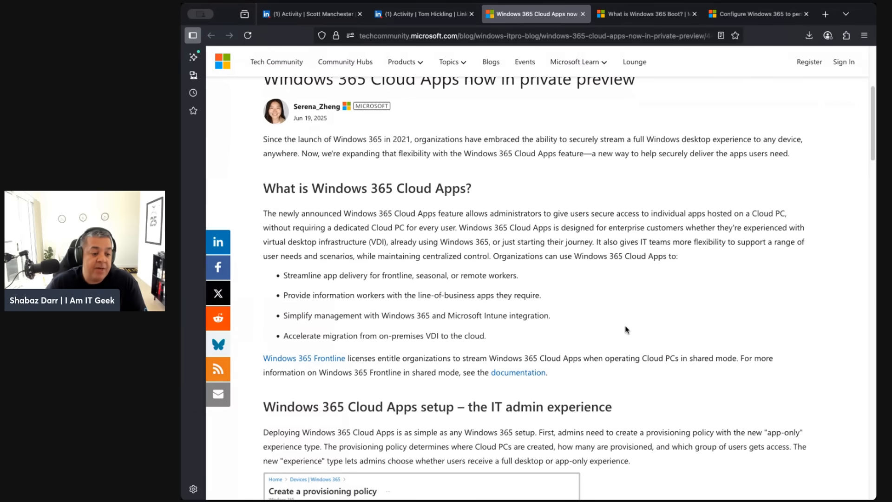
pyautogui.scroll(-3)
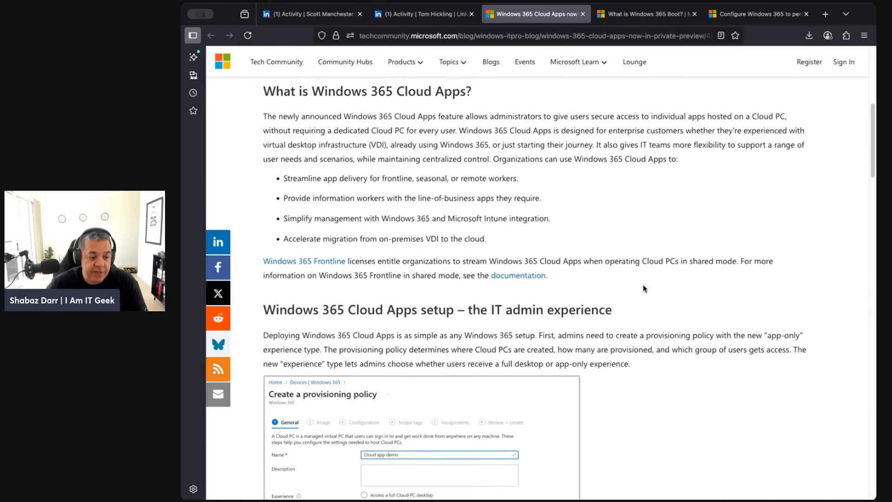
pyautogui.scroll(-3)
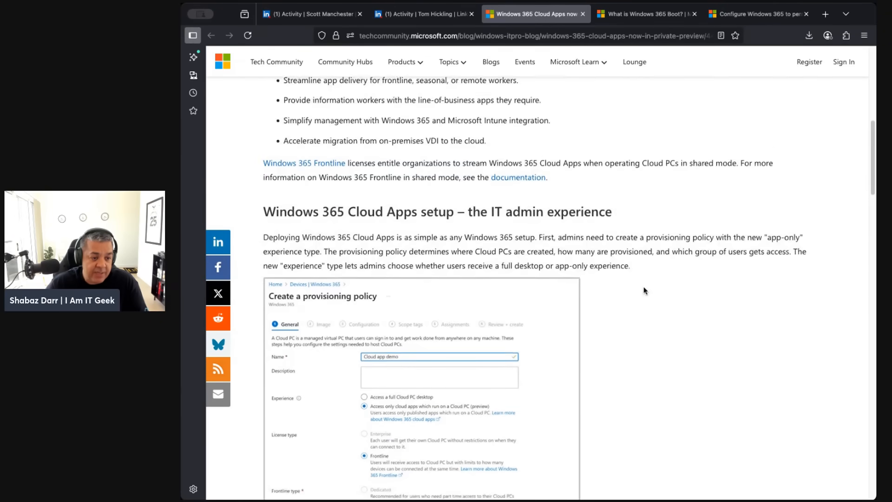
pyautogui.scroll(-3)
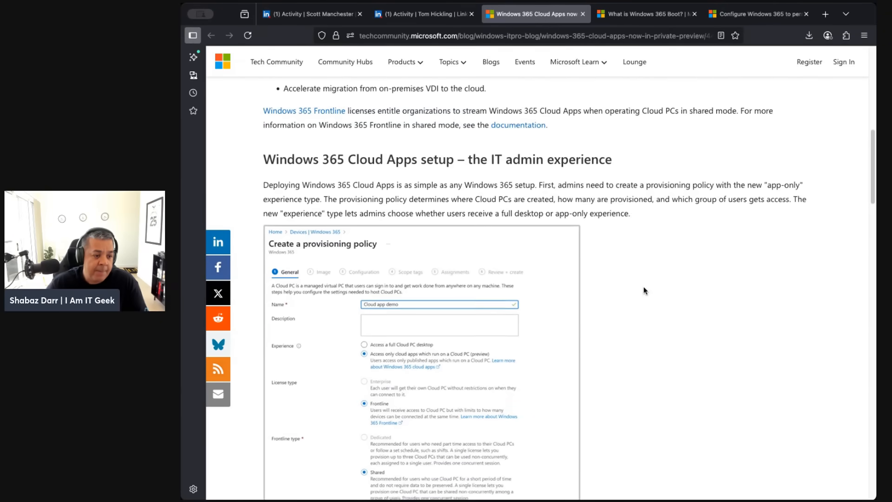
pyautogui.scroll(-3)
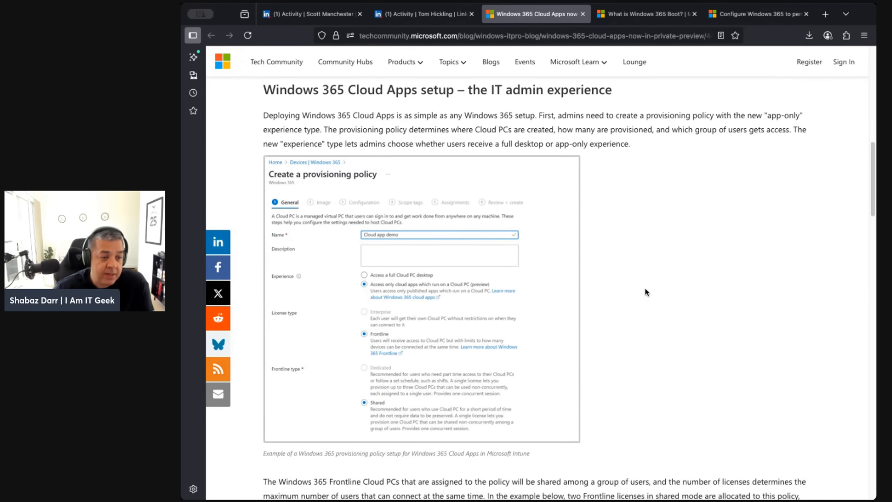
pyautogui.moveTo(553, 286)
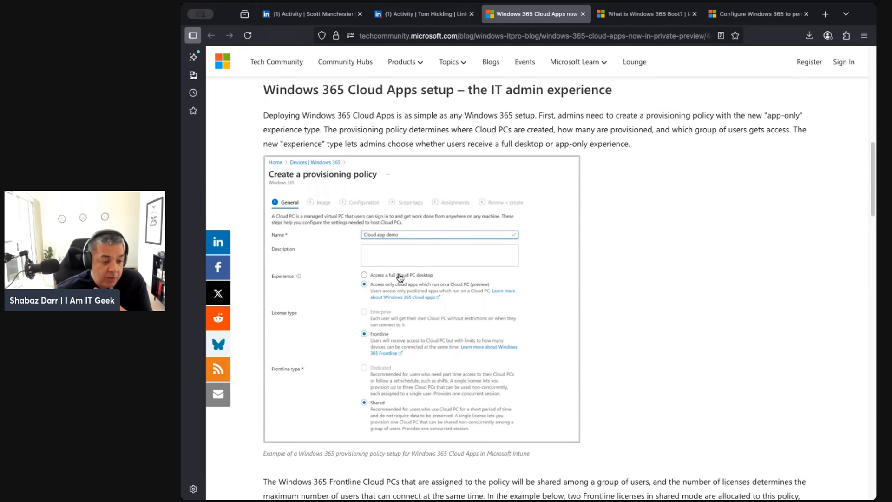
pyautogui.moveTo(387, 282)
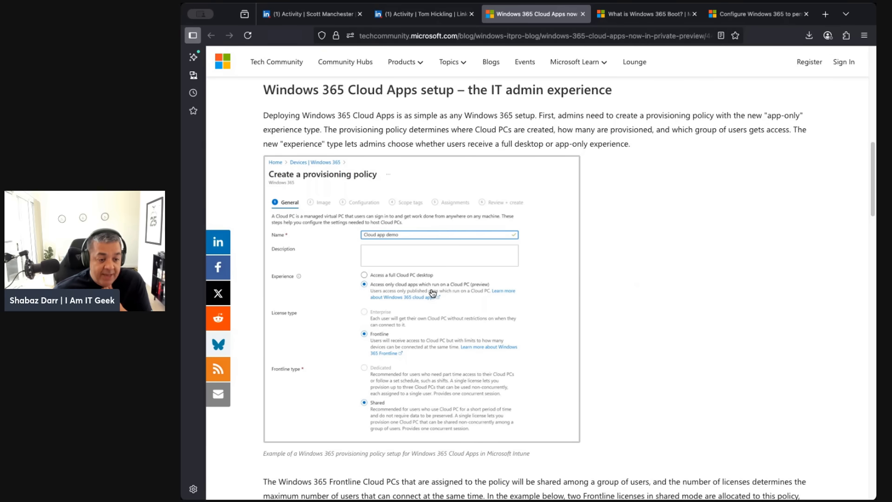
pyautogui.scroll(-3)
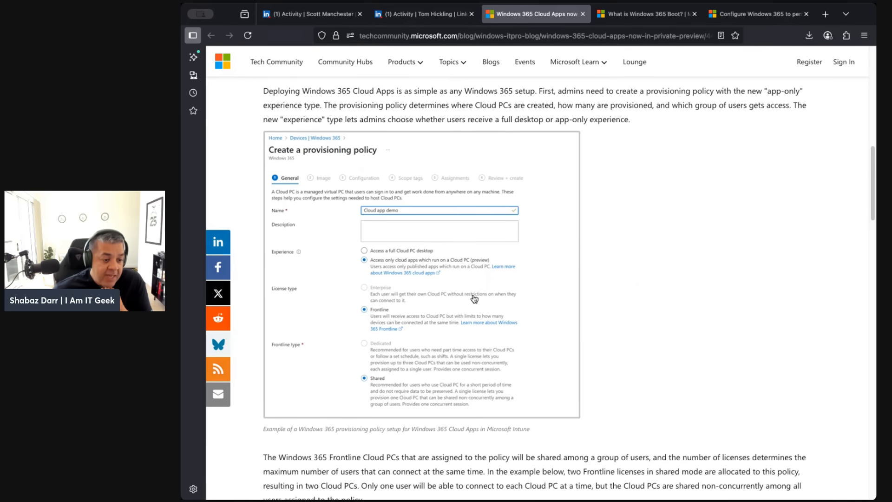
pyautogui.moveTo(410, 297)
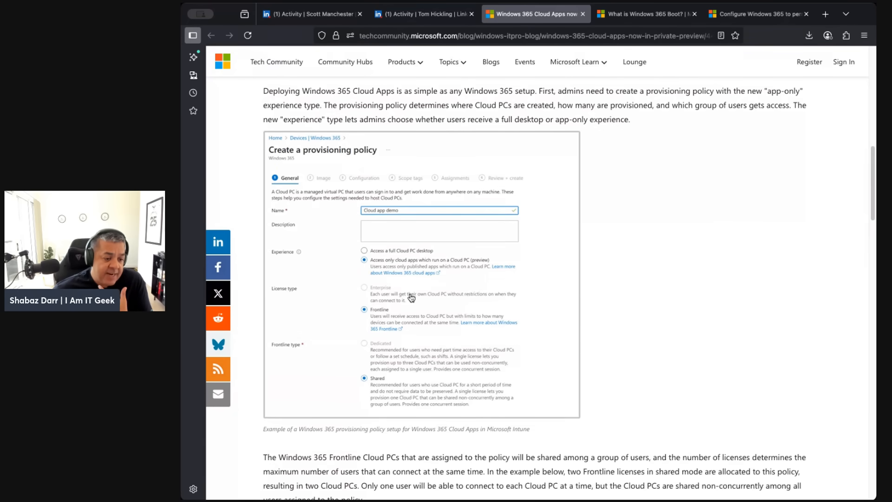
pyautogui.scroll(-3)
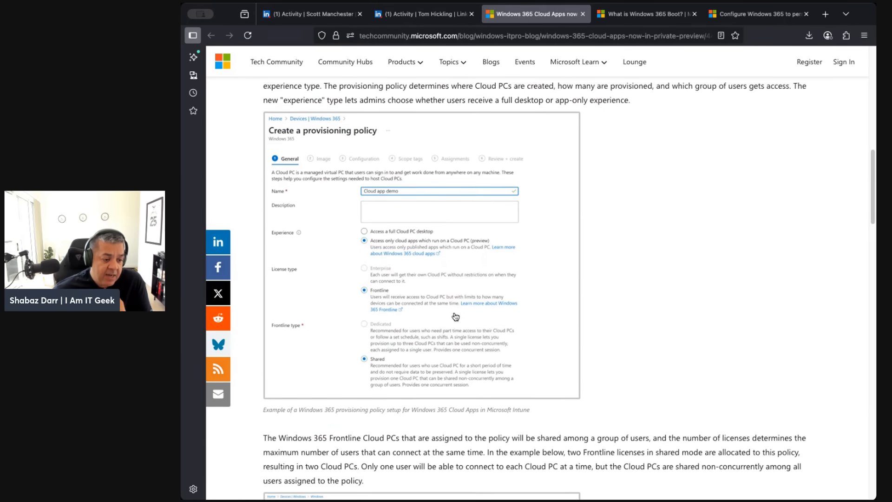
pyautogui.scroll(-3)
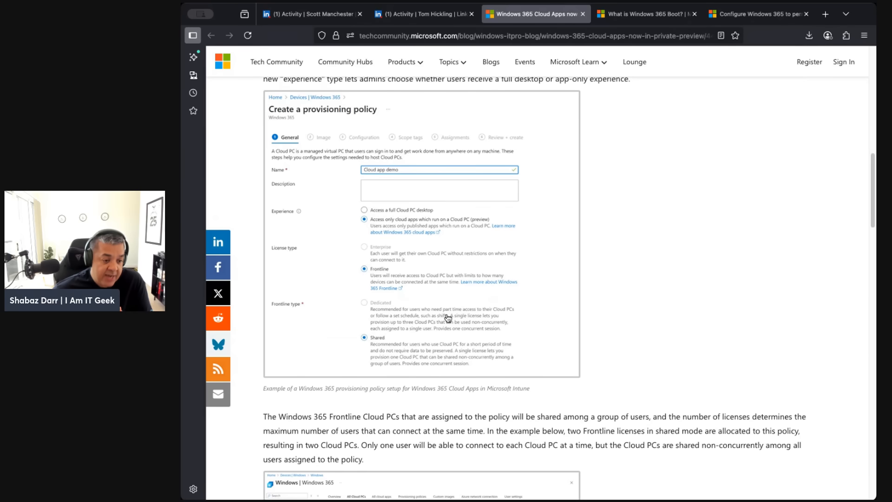
pyautogui.scroll(-3)
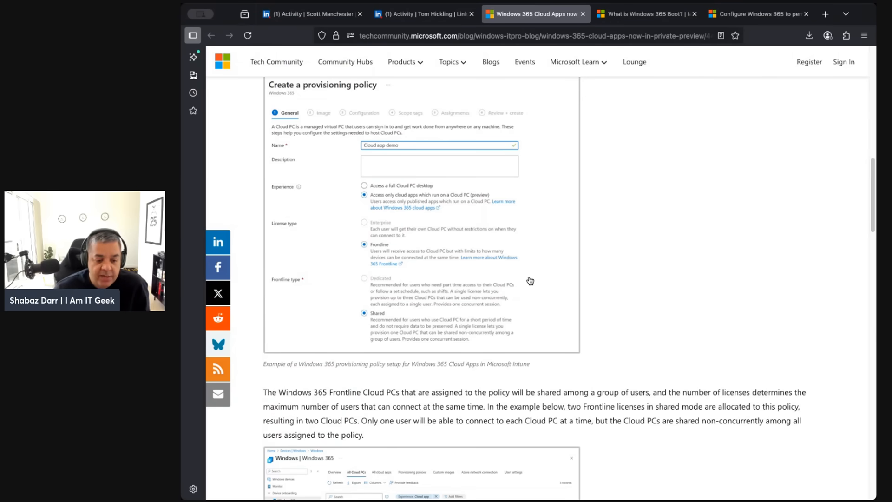
pyautogui.scroll(-3)
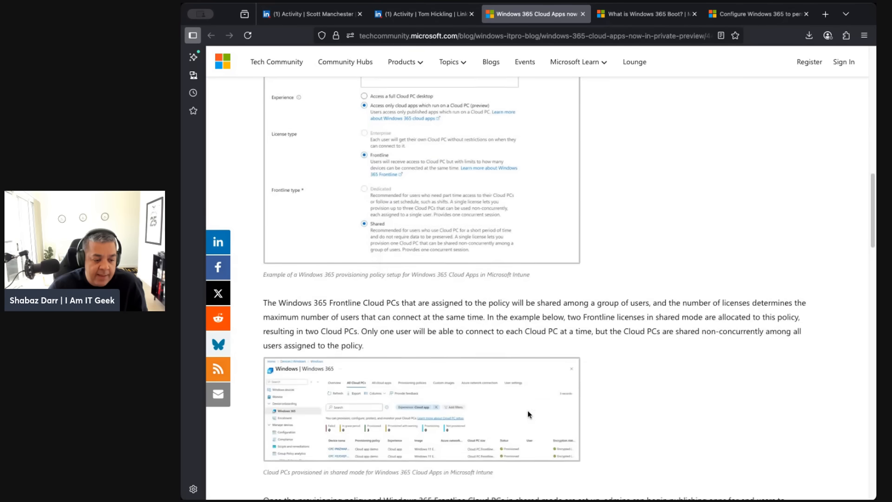
pyautogui.scroll(-3)
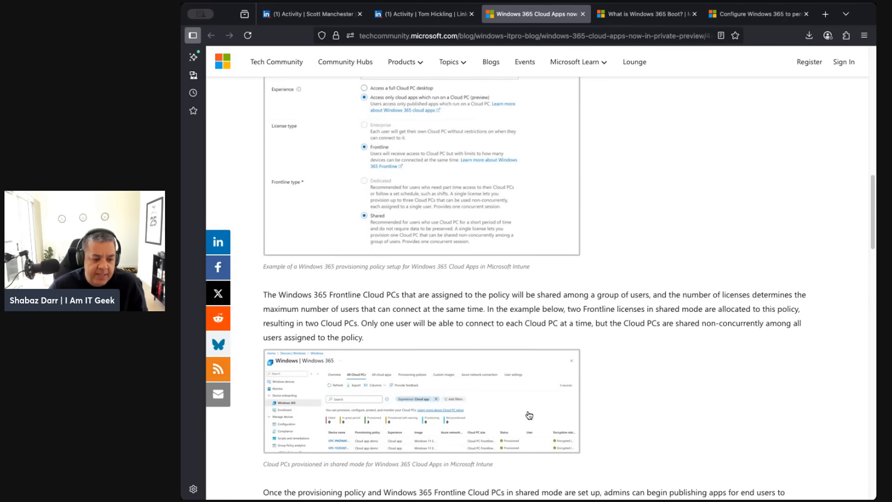
pyautogui.scroll(-3)
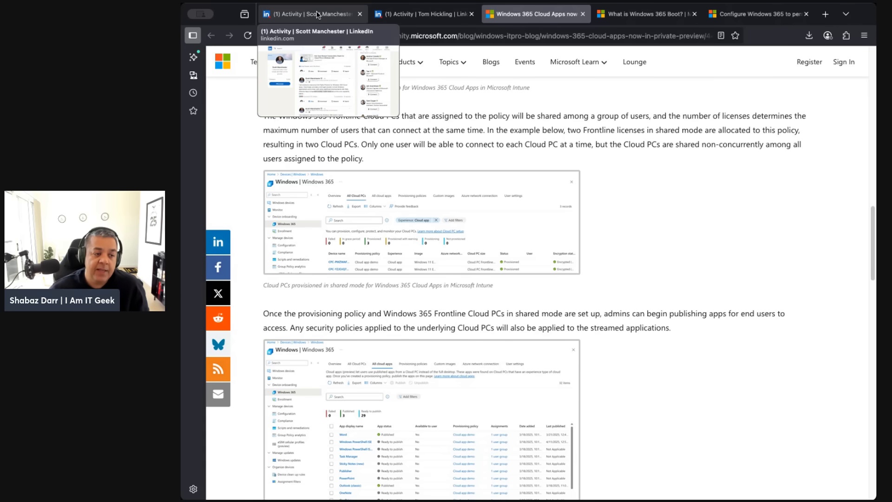
pyautogui.click(310, 13)
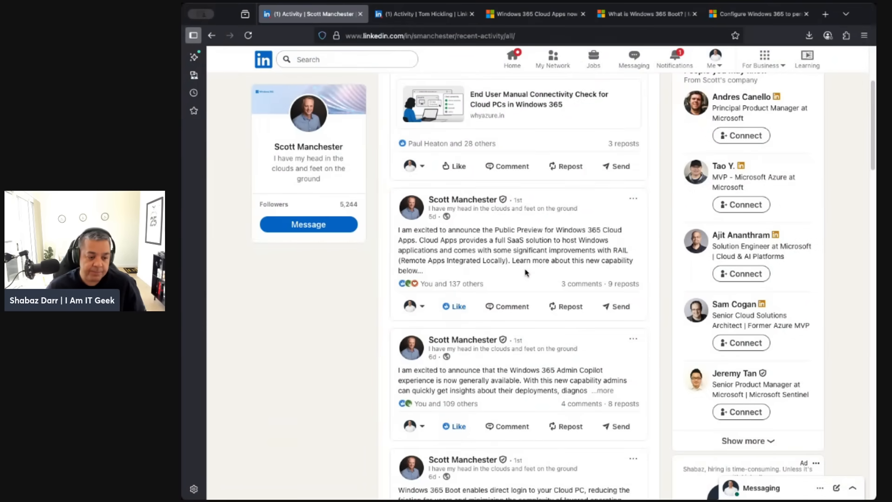
pyautogui.scroll(-3)
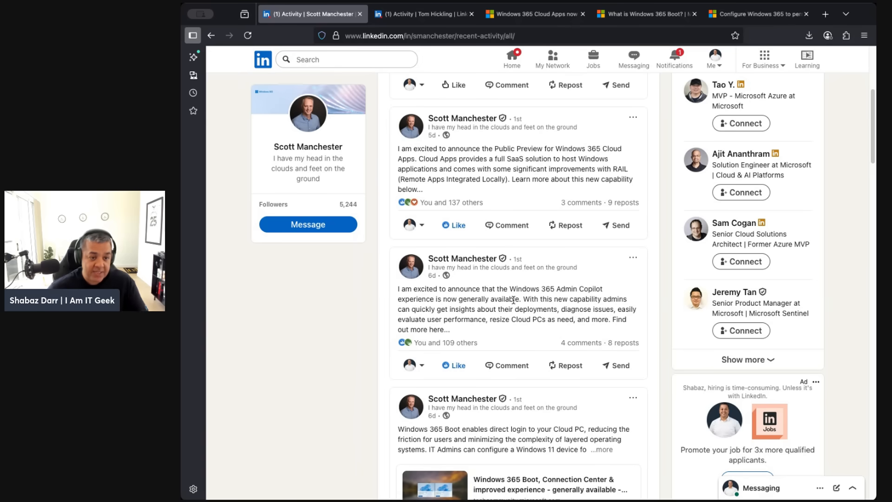
# Step: Switch to Tom Hickling's LinkedIn activity feed showing the Dev Box transition post
pyautogui.click(423, 13)
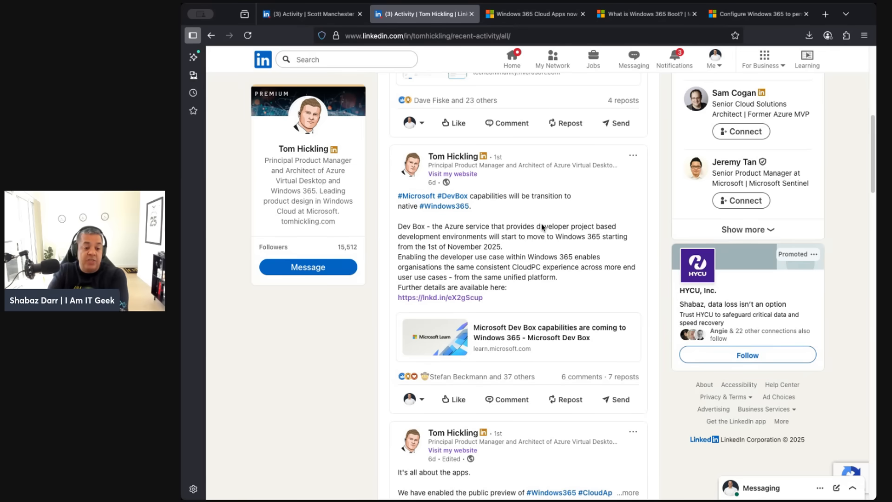
pyautogui.moveTo(529, 266)
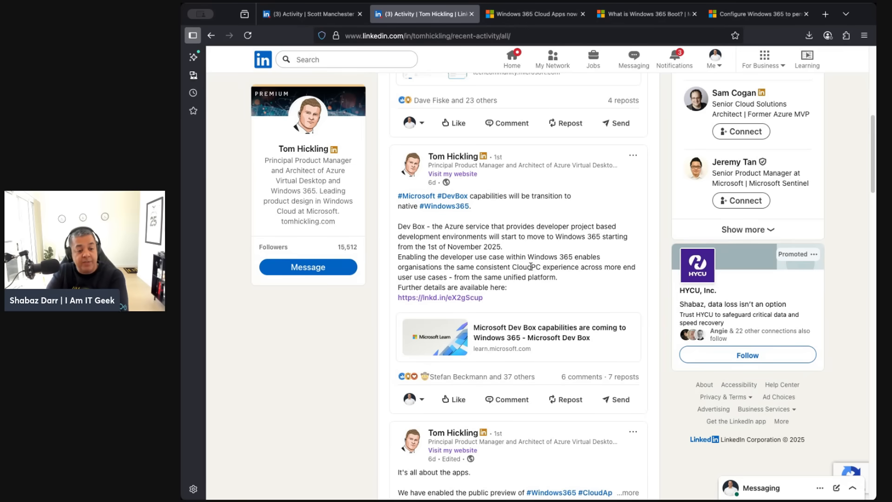
pyautogui.moveTo(528, 334)
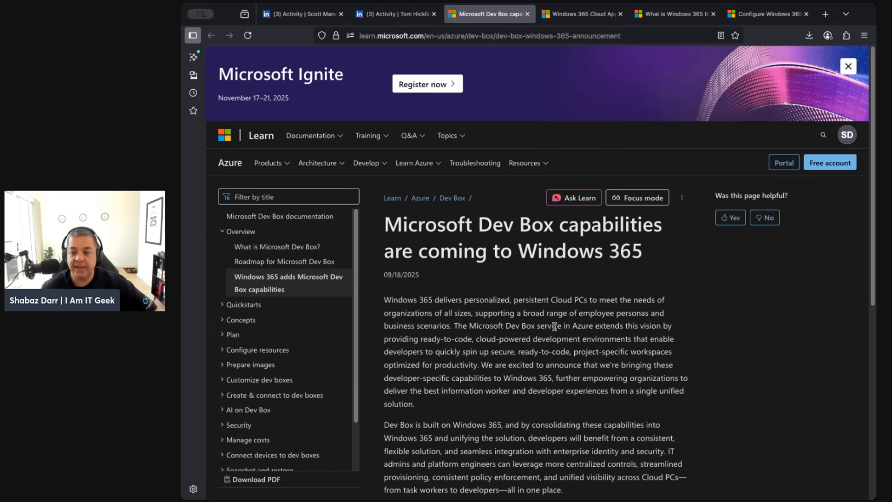
pyautogui.moveTo(520, 411)
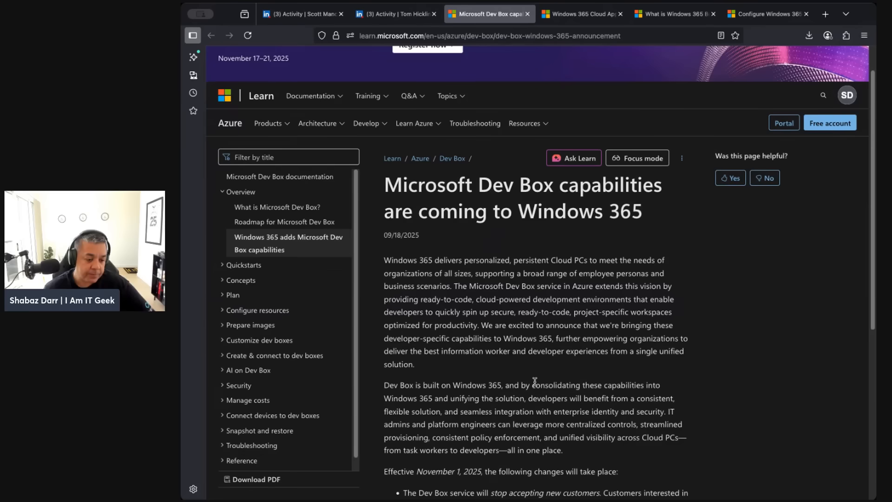
pyautogui.scroll(-3)
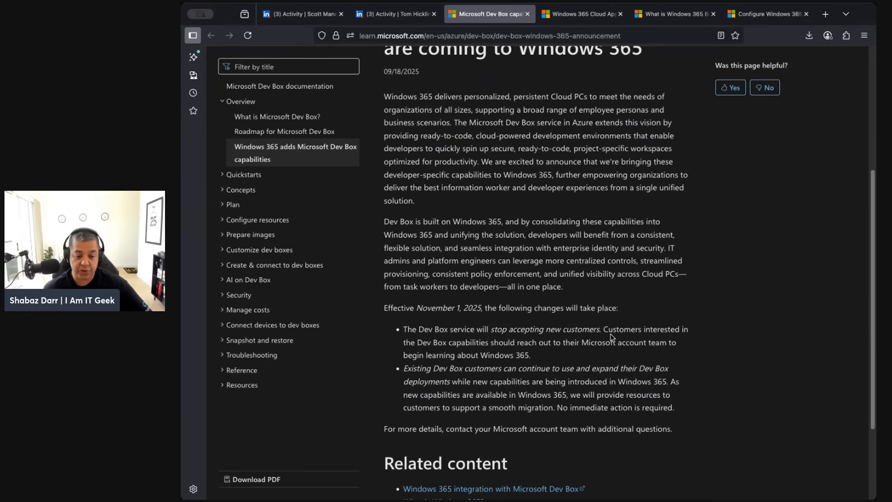
pyautogui.scroll(-3)
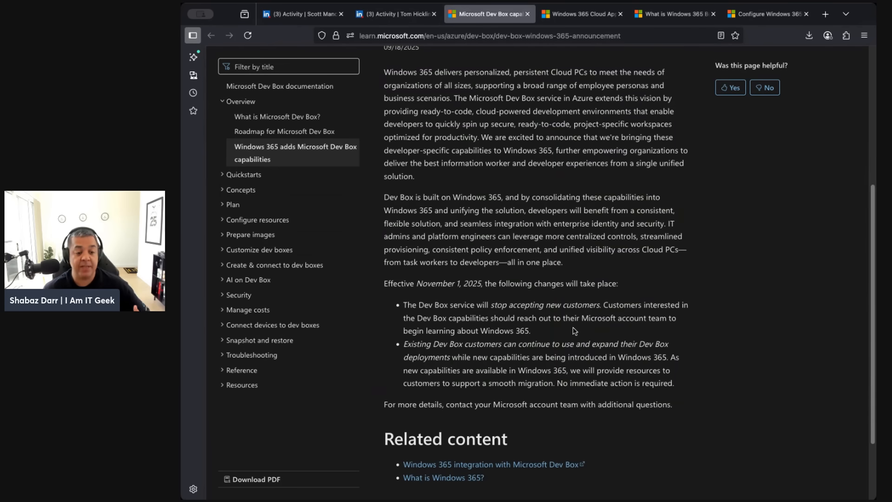
pyautogui.scroll(-3)
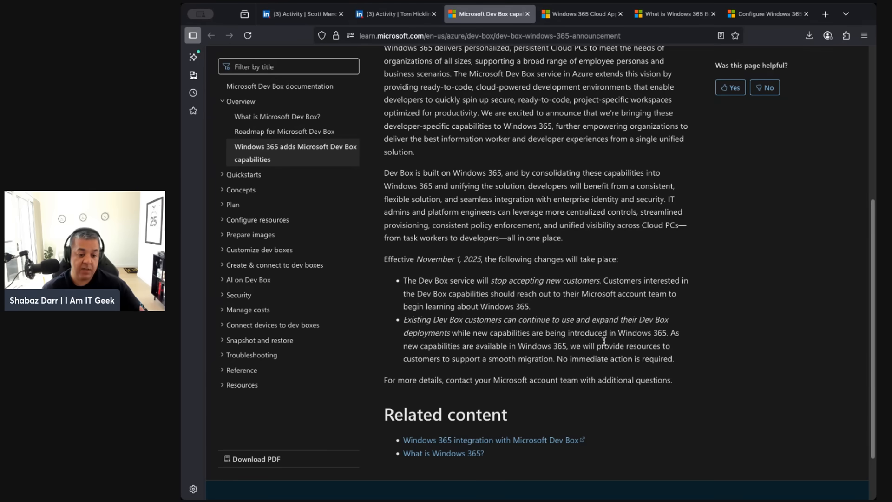
pyautogui.scroll(-3)
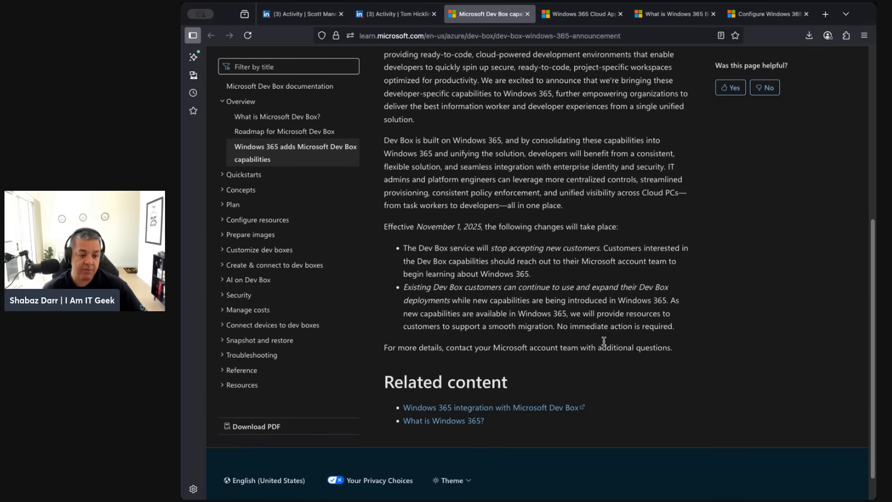
pyautogui.scroll(-3)
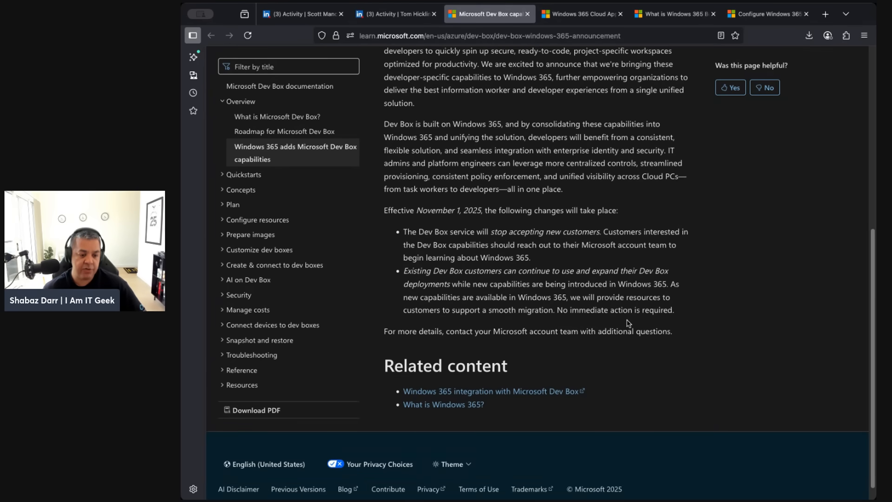
pyautogui.scroll(3)
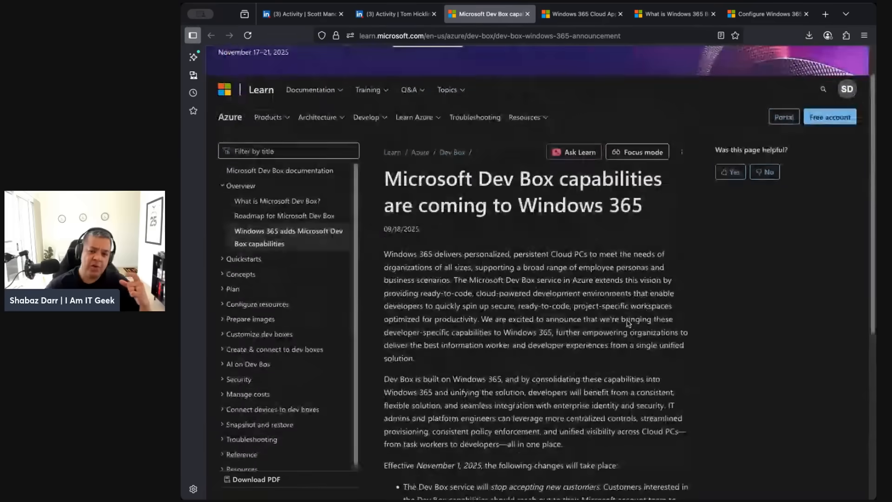
# Step: Go to Scott Manchester's feed and open the Windows 365 Boot post's Tech Community link
pyautogui.click(394, 13)
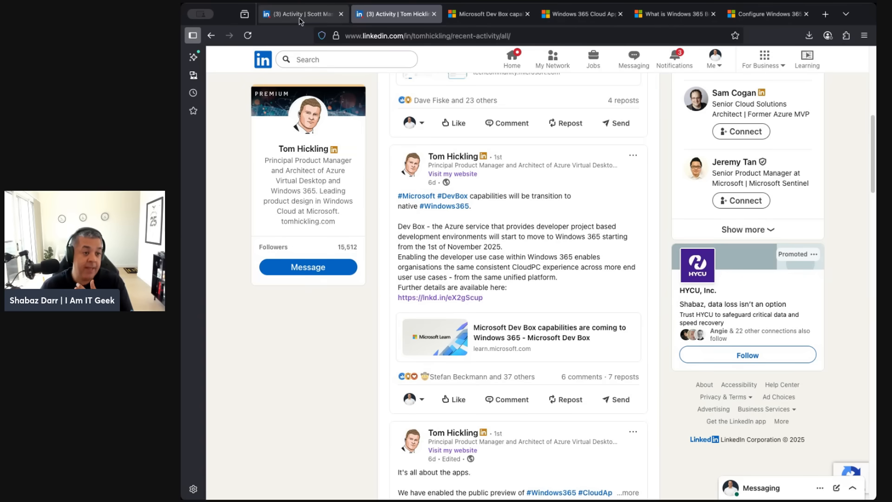
pyautogui.moveTo(300, 13)
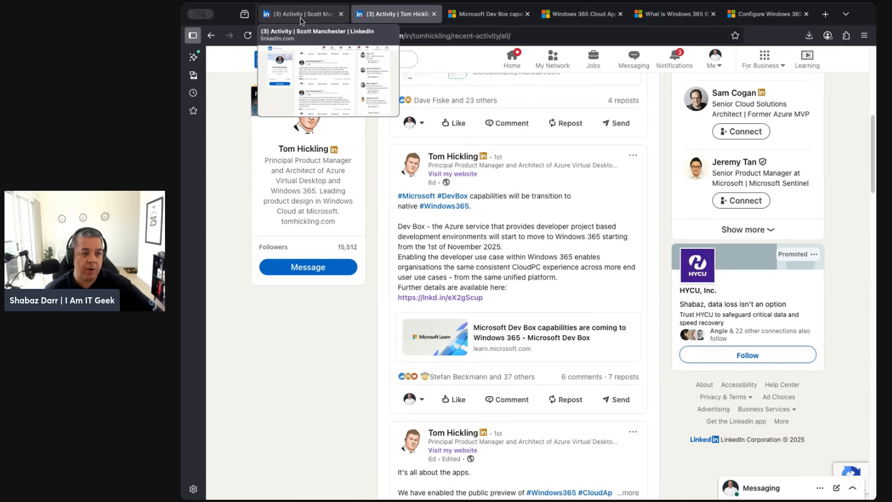
pyautogui.click(300, 14)
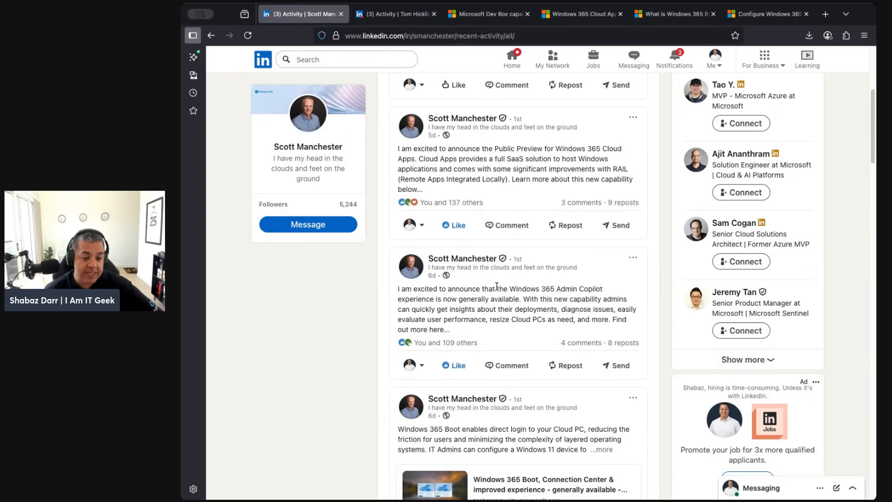
pyautogui.scroll(-3)
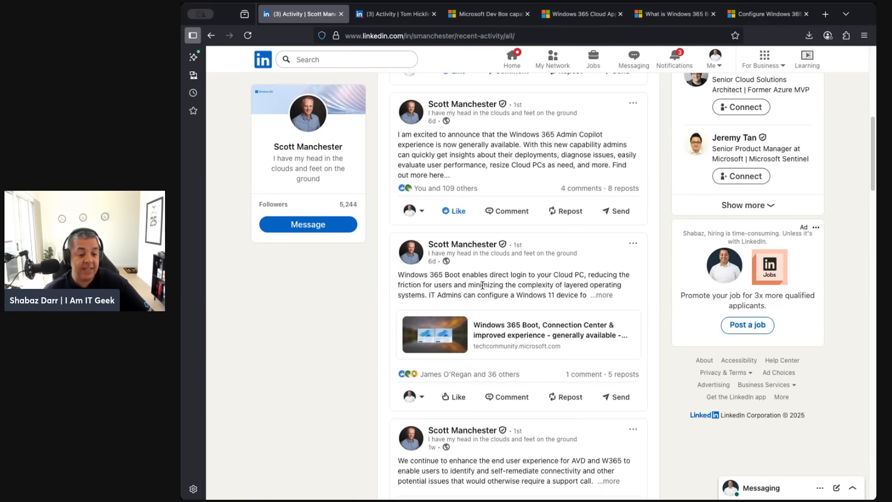
pyautogui.click(601, 294)
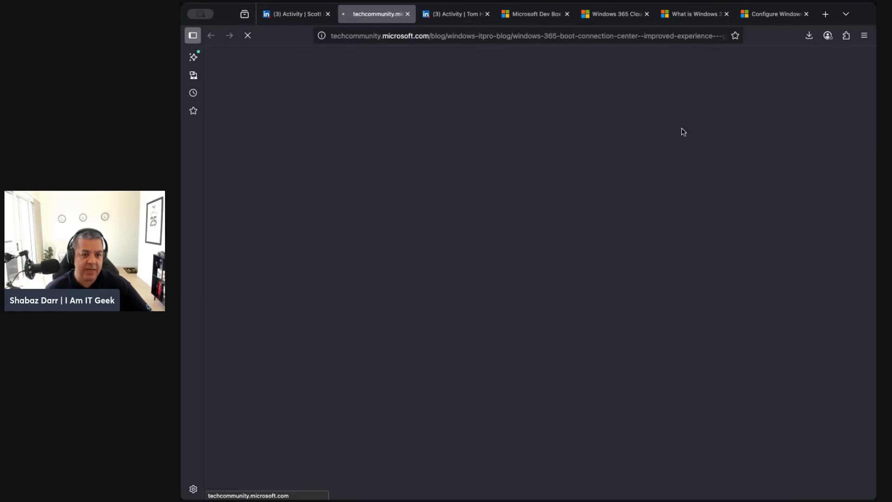
pyautogui.moveTo(534, 13)
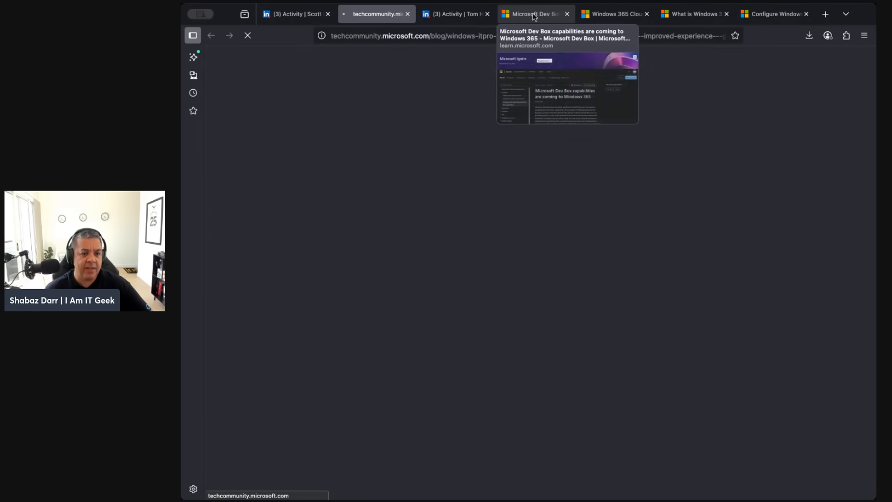
# Step: Close the Dev Box capabilities article and bring up the Windows 365 Boot blog post
pyautogui.click(566, 13)
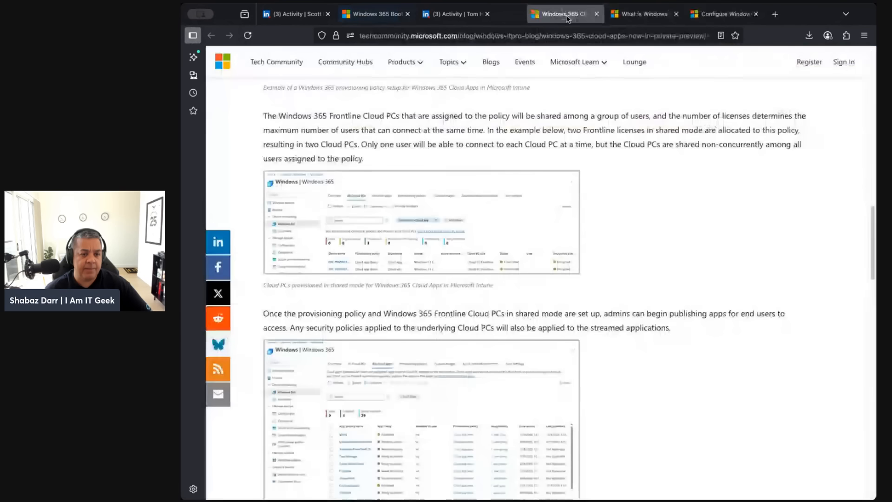
pyautogui.click(643, 14)
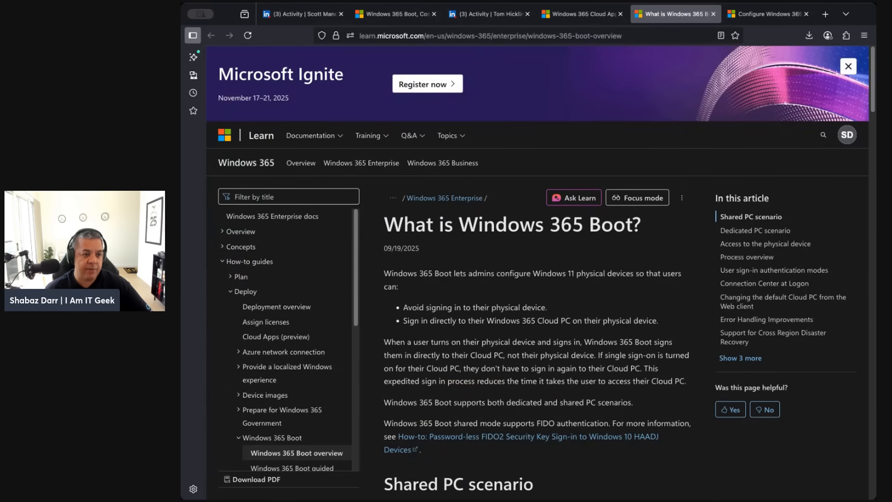
pyautogui.click(393, 14)
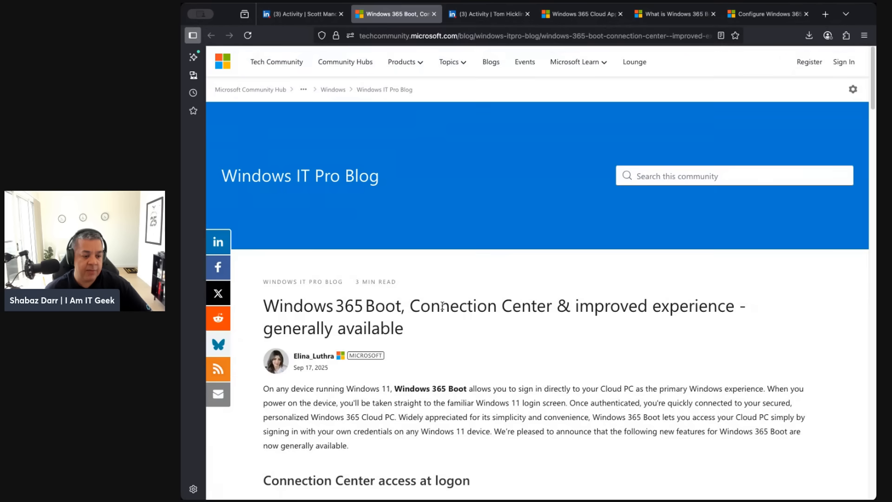
pyautogui.scroll(-3)
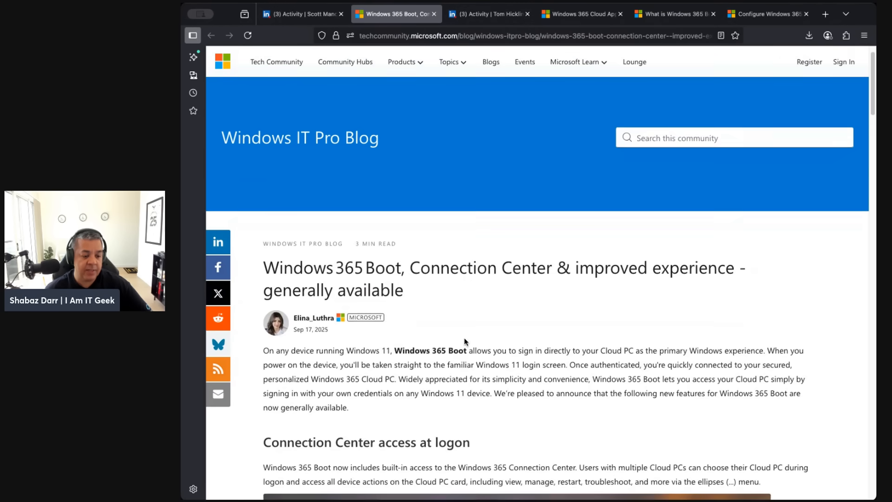
# Step: Scroll through the Boot post down to the Built-in Cross-Region Disaster Recovery section
pyautogui.scroll(-3)
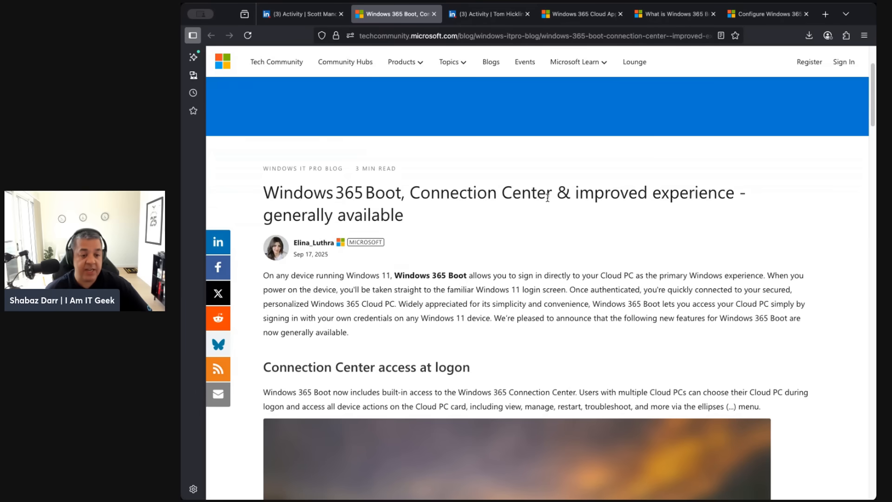
pyautogui.scroll(-3)
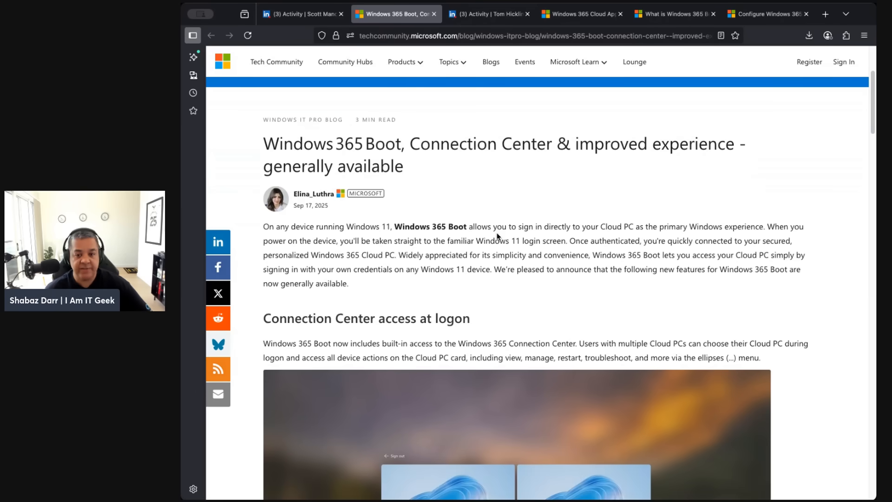
pyautogui.scroll(-3)
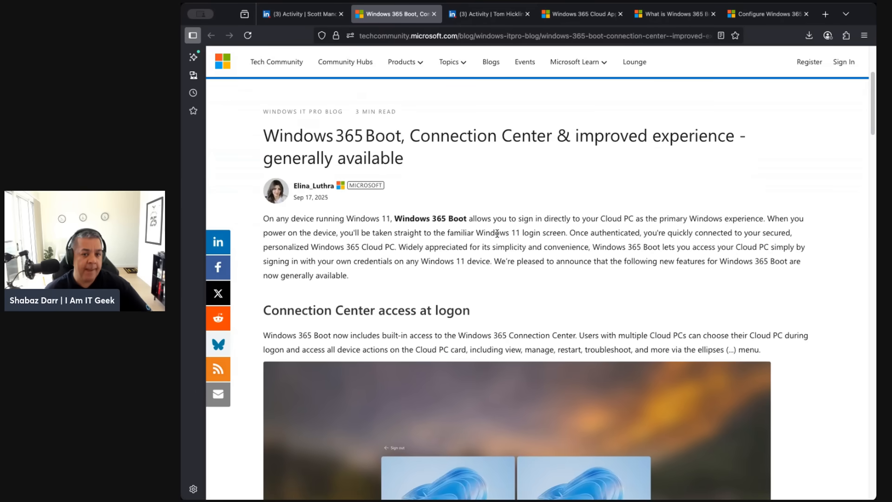
pyautogui.scroll(-3)
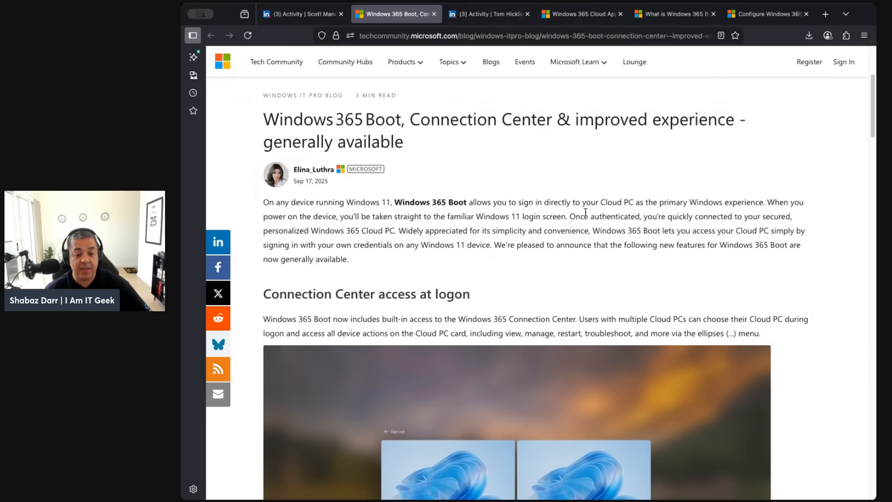
pyautogui.scroll(-3)
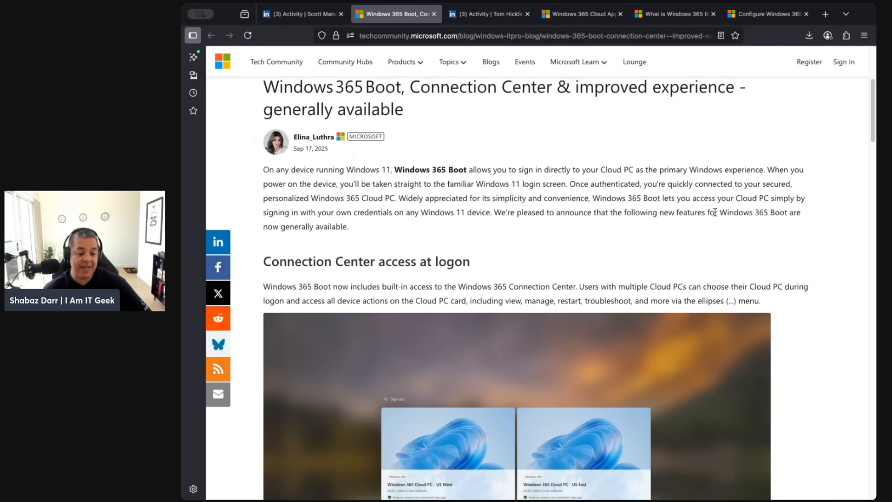
pyautogui.scroll(-3)
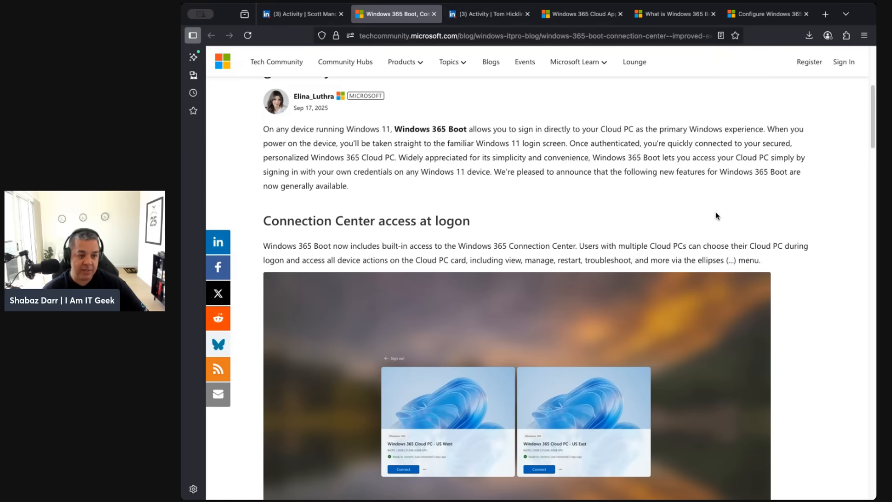
pyautogui.moveTo(682, 205)
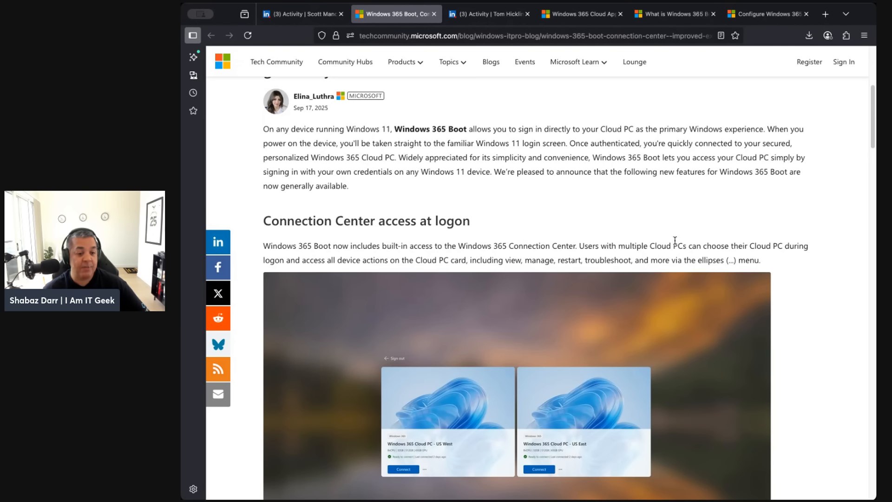
pyautogui.moveTo(294, 268)
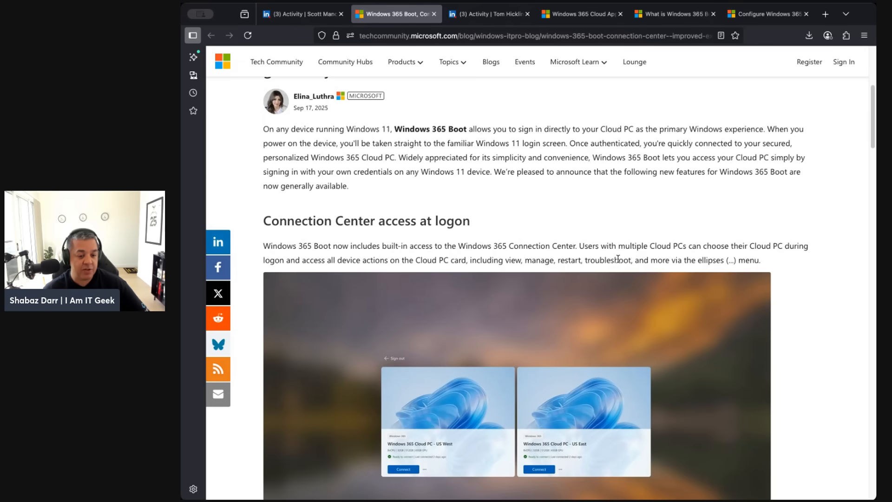
pyautogui.scroll(-3)
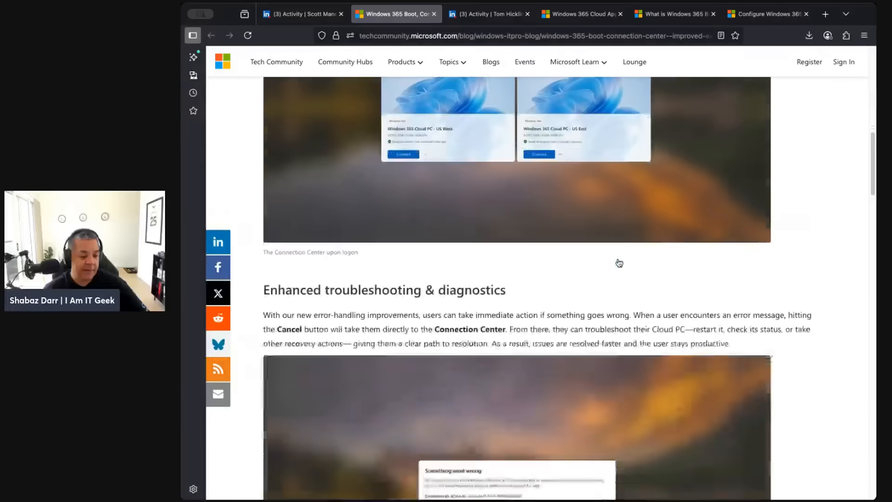
pyautogui.scroll(-3)
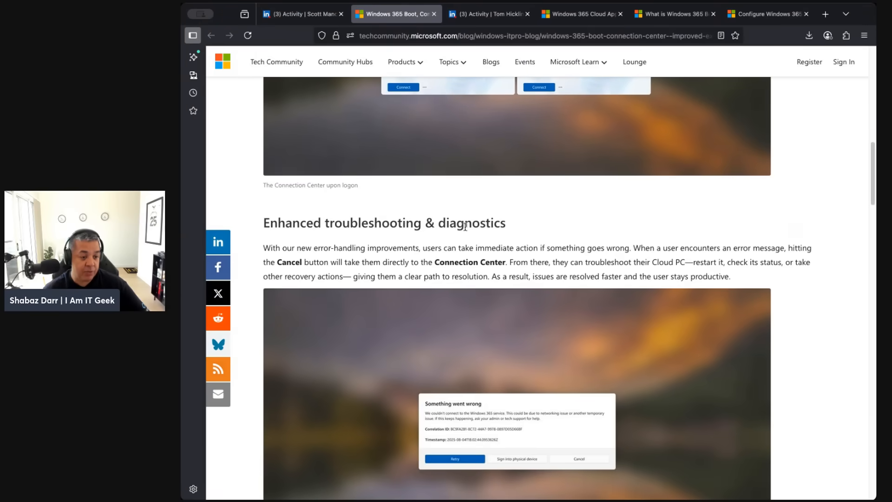
pyautogui.scroll(-3)
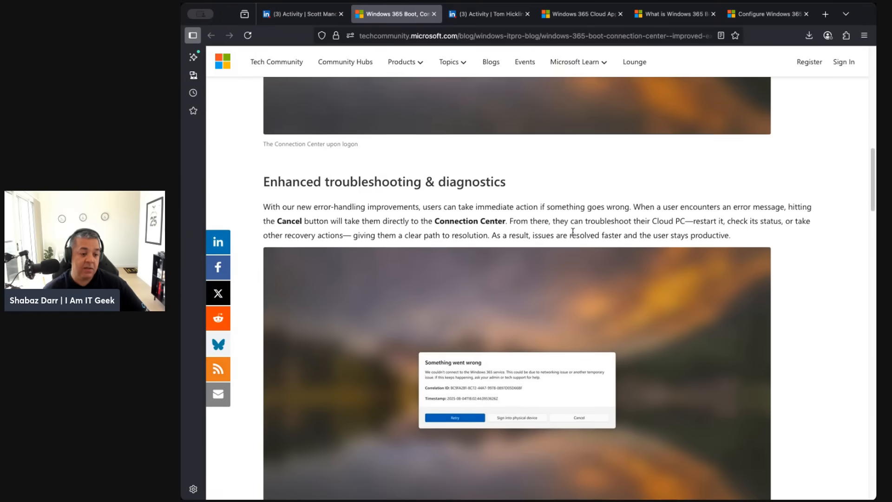
pyautogui.scroll(-3)
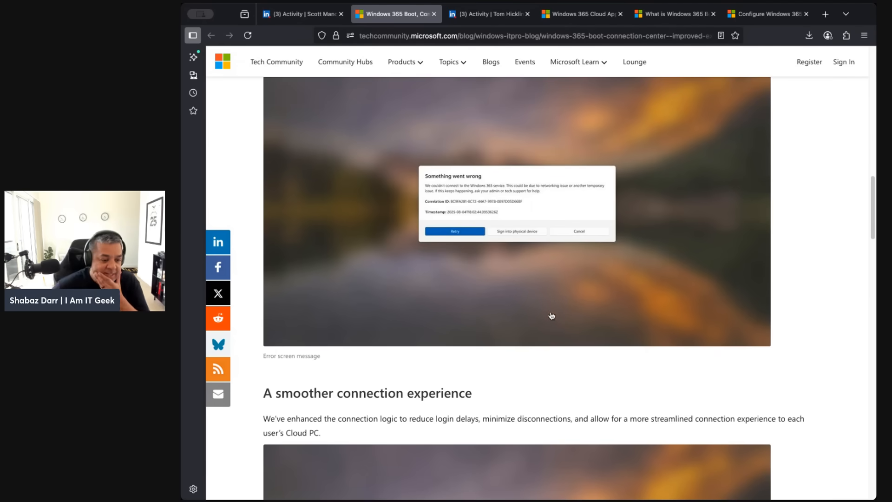
pyautogui.scroll(-3)
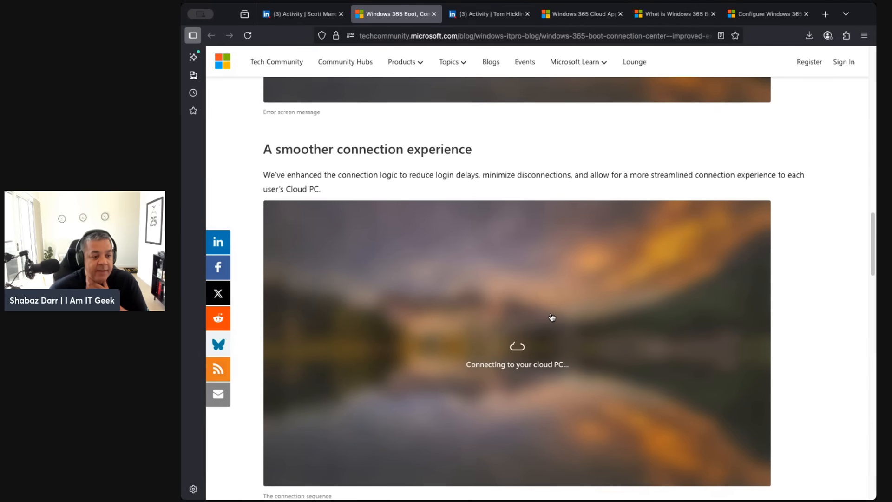
pyautogui.scroll(-3)
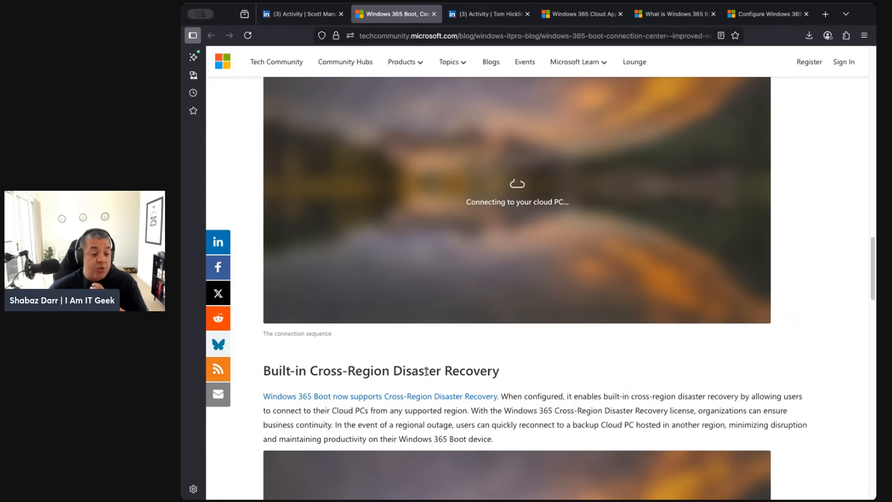
pyautogui.scroll(-3)
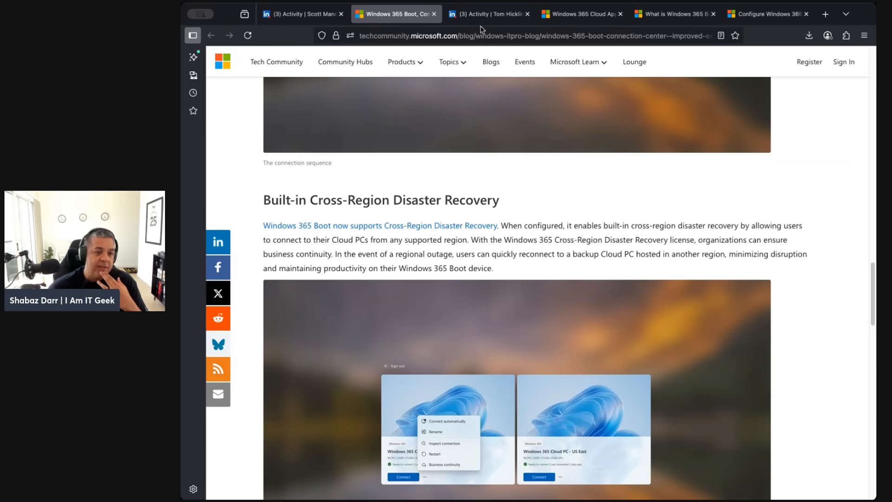
pyautogui.moveTo(405, 233)
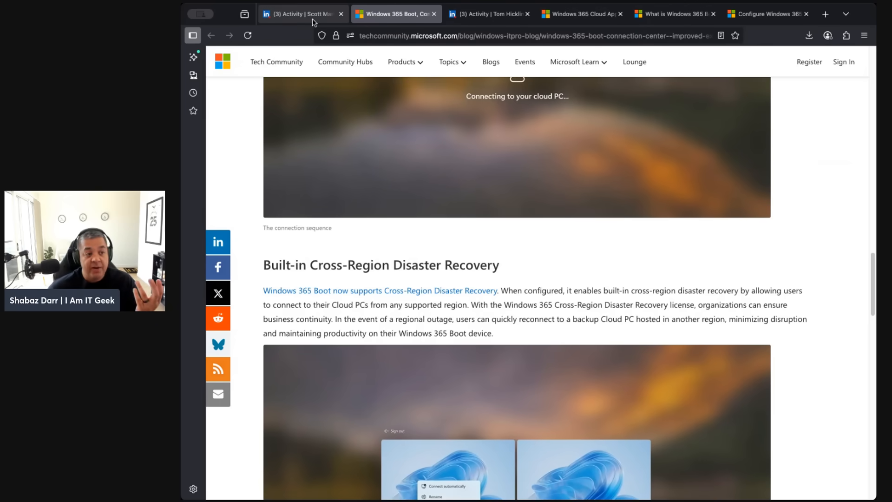
# Step: Reopen Scott Manchester's activity feed, starting at the Cloud PC connectivity repost
pyautogui.click(301, 13)
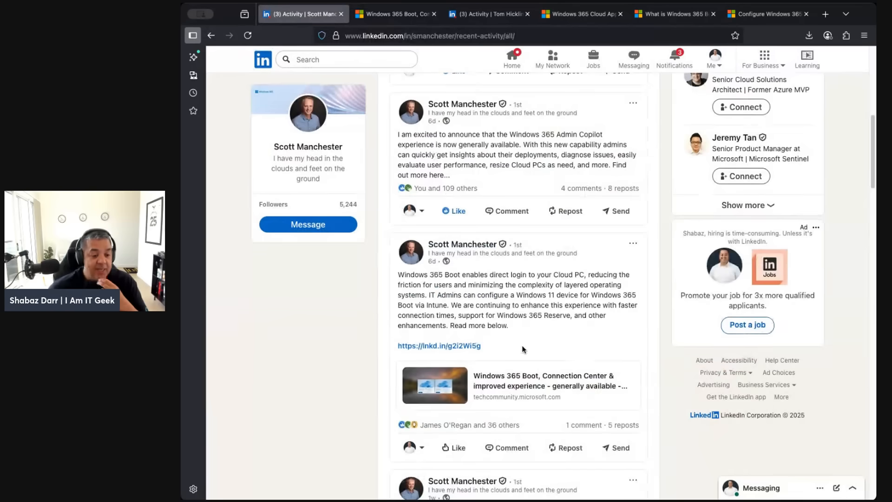
pyautogui.scroll(-3)
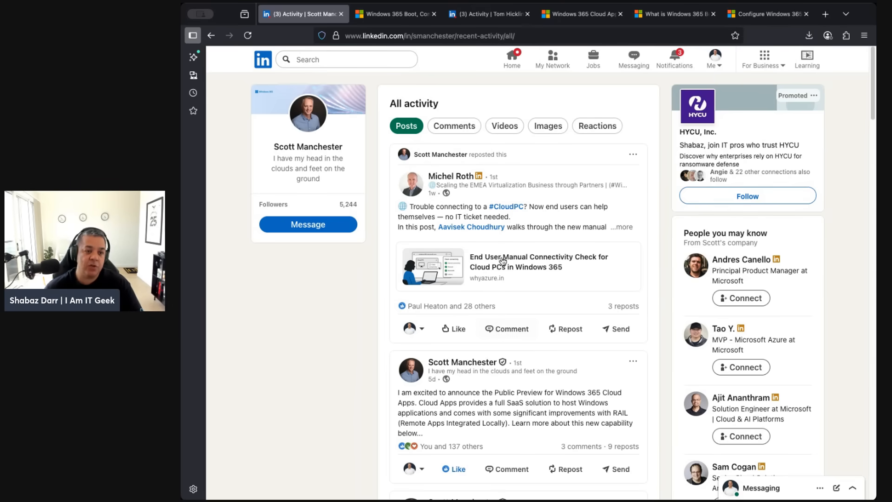
# Step: Scroll the Configure point-in-time restore settings page down to its add-user-setting steps
pyautogui.click(766, 13)
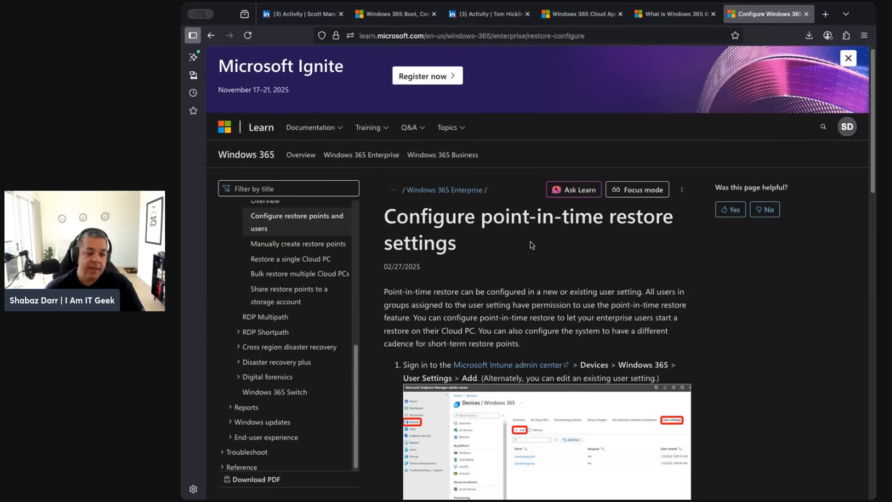
pyautogui.moveTo(477, 250)
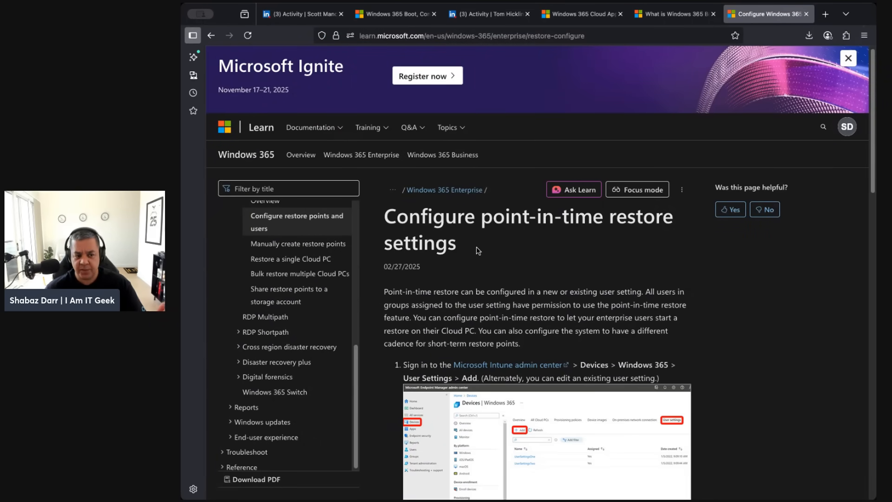
pyautogui.scroll(-3)
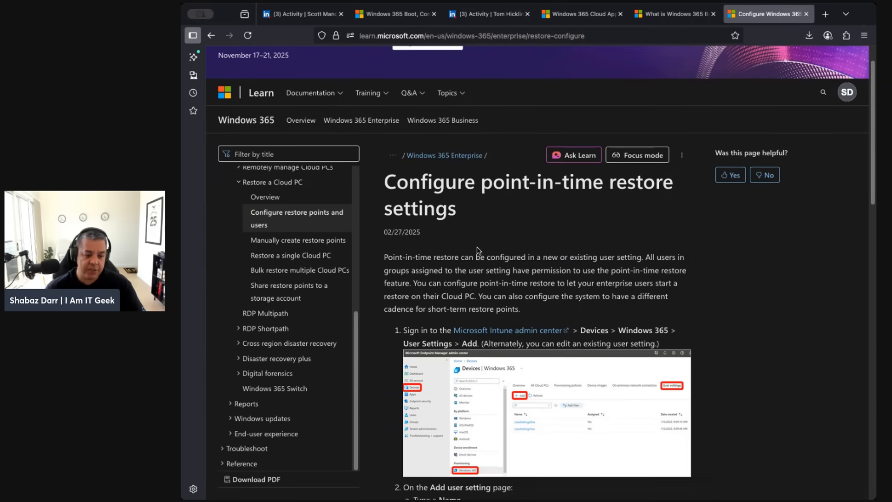
pyautogui.scroll(-3)
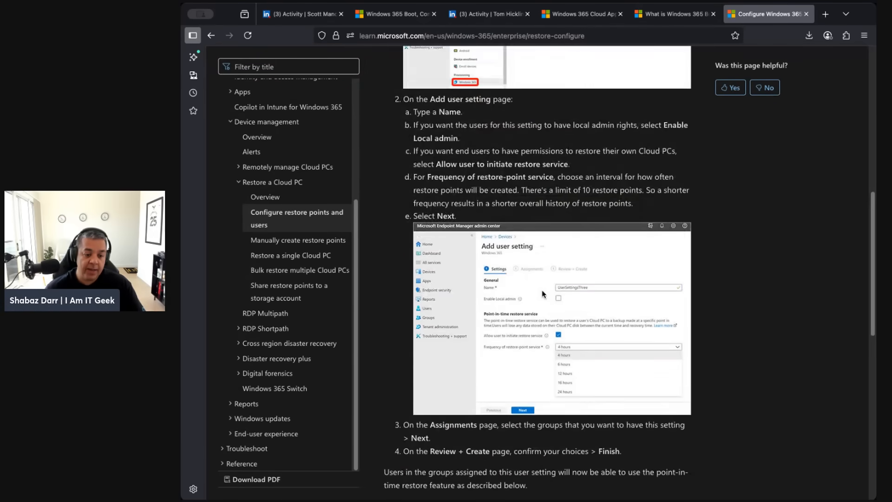
pyautogui.scroll(-3)
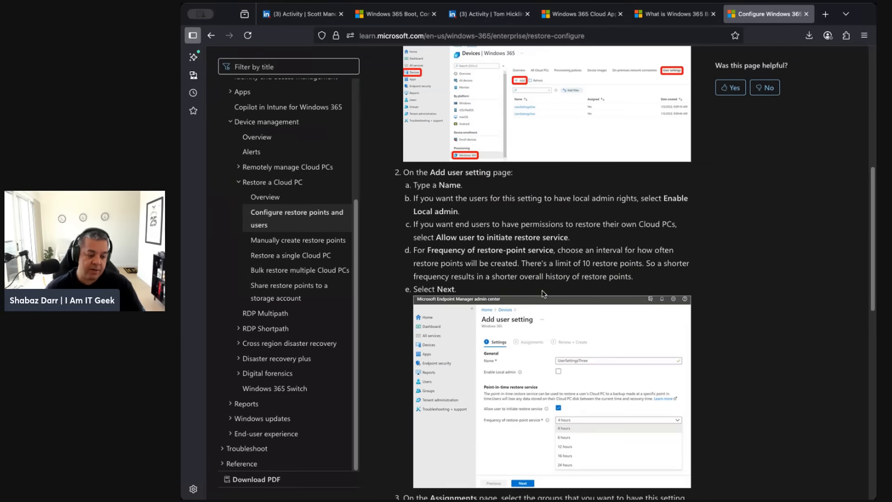
pyautogui.scroll(-3)
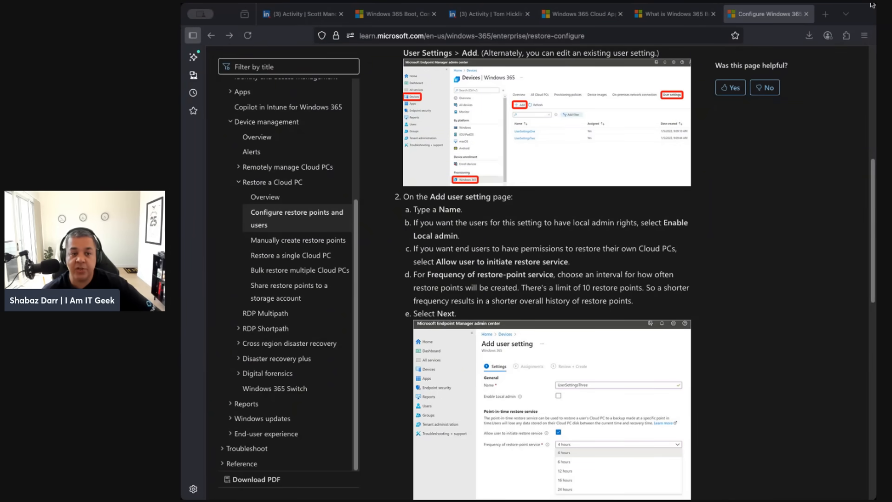
pyautogui.moveTo(571, 149)
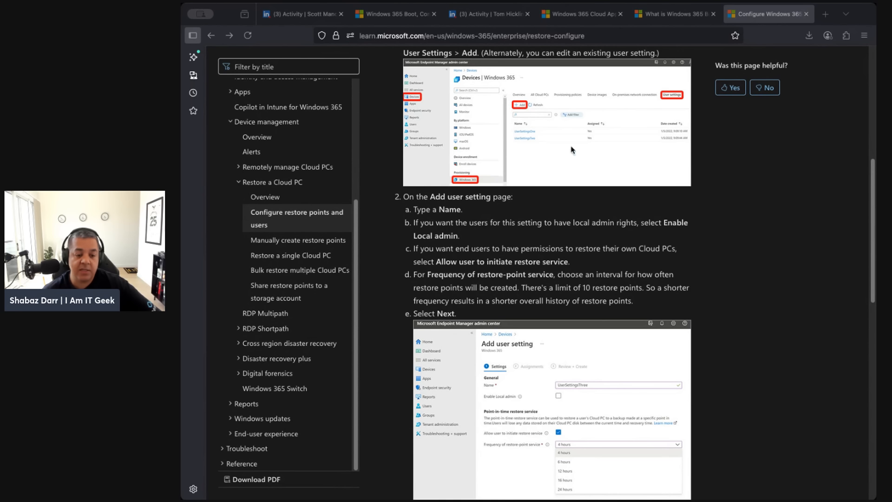